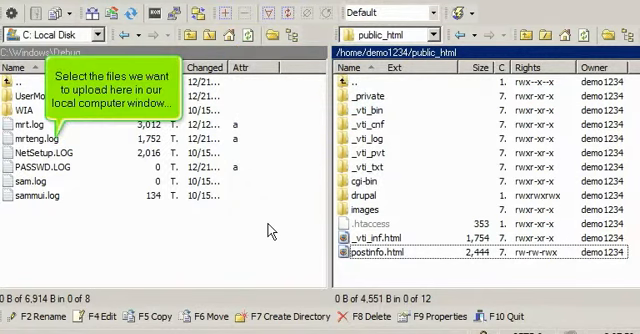
Select mrteng.log and PASSWD.LOG in the local Debug folder for upload to public_html.
click(60, 152)
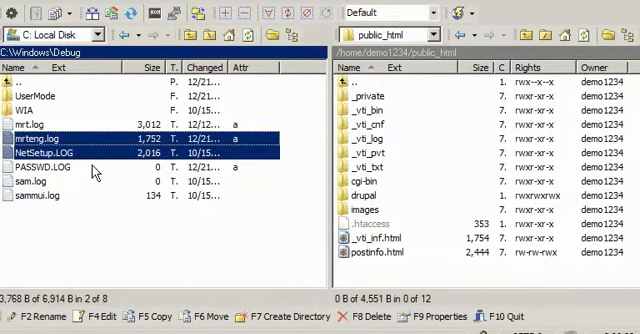
click(40, 166)
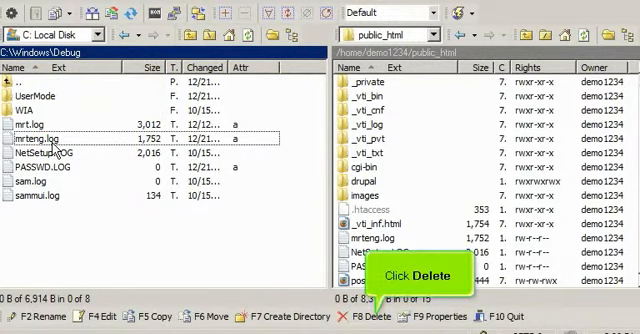
mouse_move(145, 197)
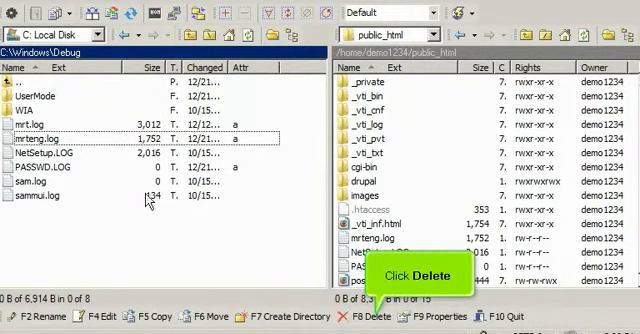
Confirm deleting mrteng.log from the local C:\Windows\Debug folder.
click(372, 316)
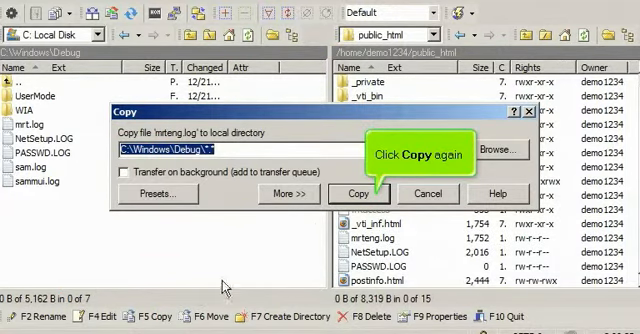
Confirm copying mrteng.log from public_html back into C:\Windows\Debug.
click(357, 194)
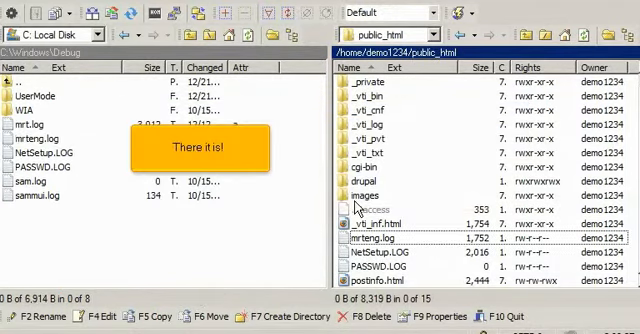